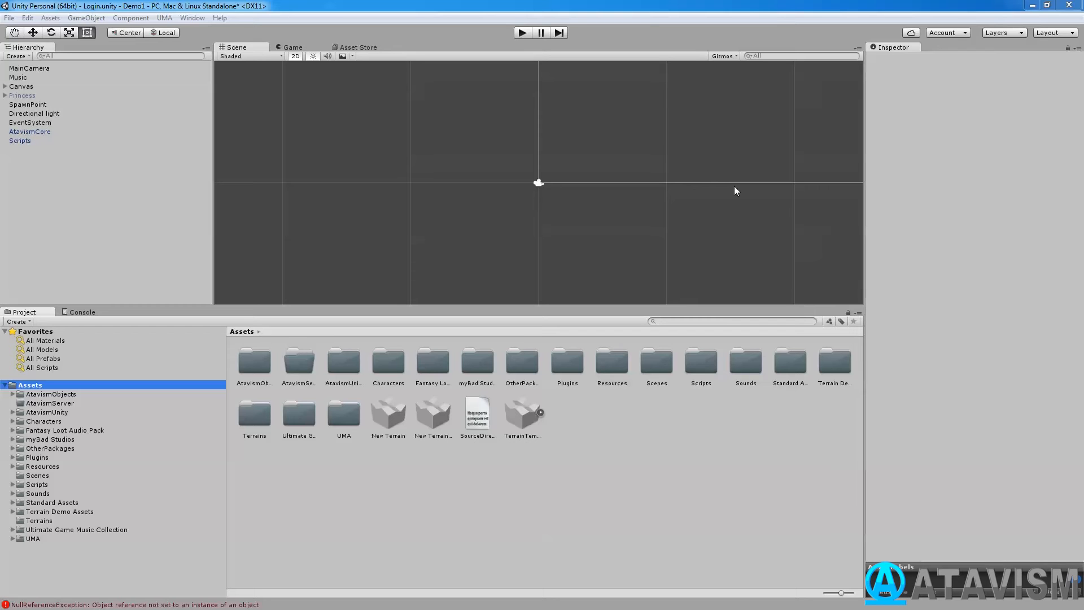
mouse_move(814, 234)
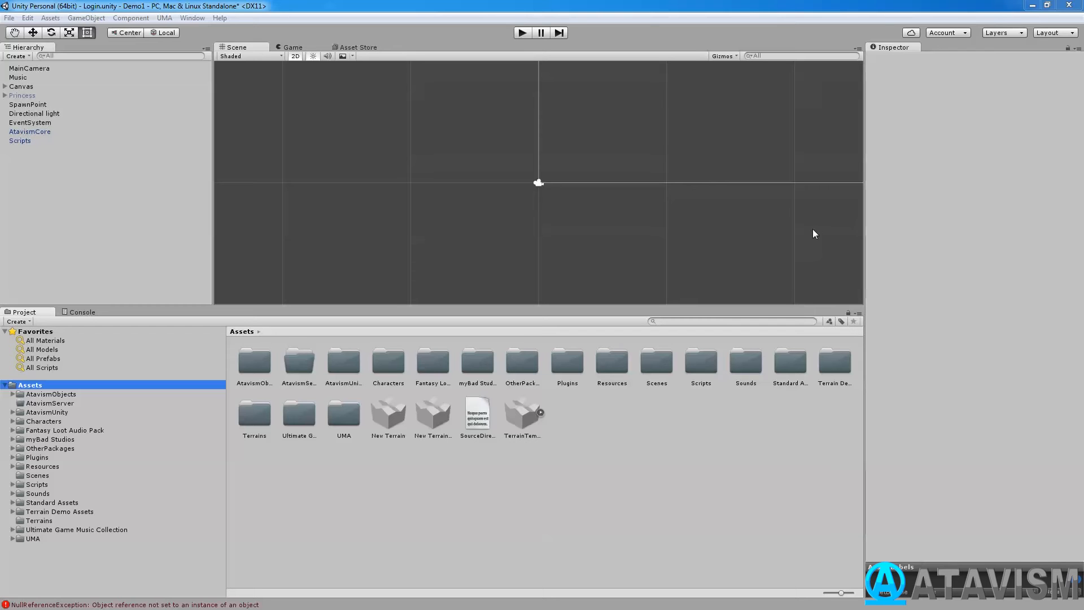
mouse_move(499, 205)
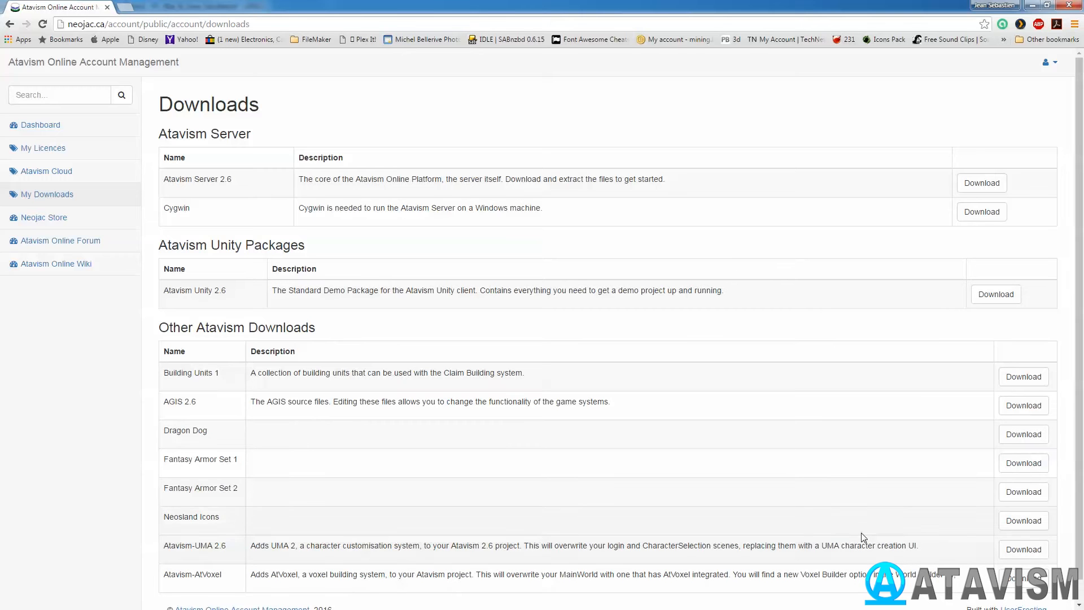
mouse_move(659, 51)
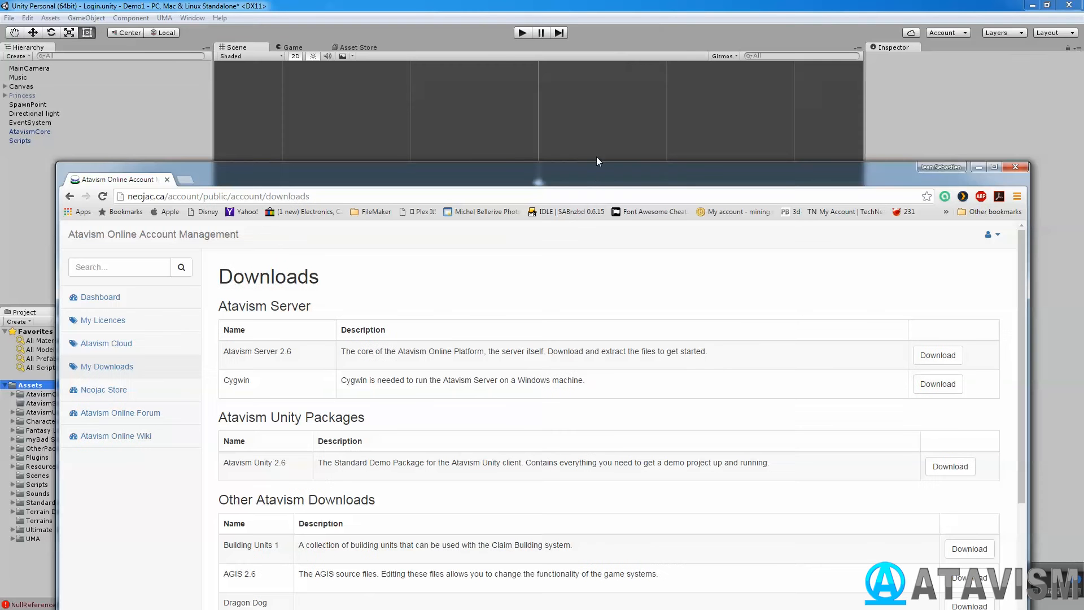
mouse_move(627, 178)
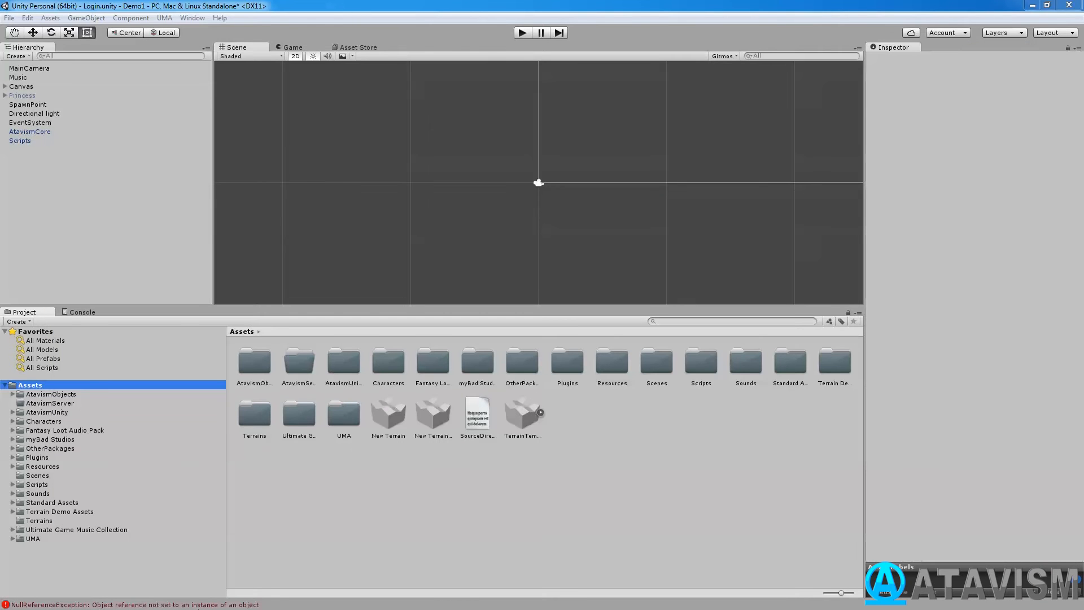
mouse_move(81, 250)
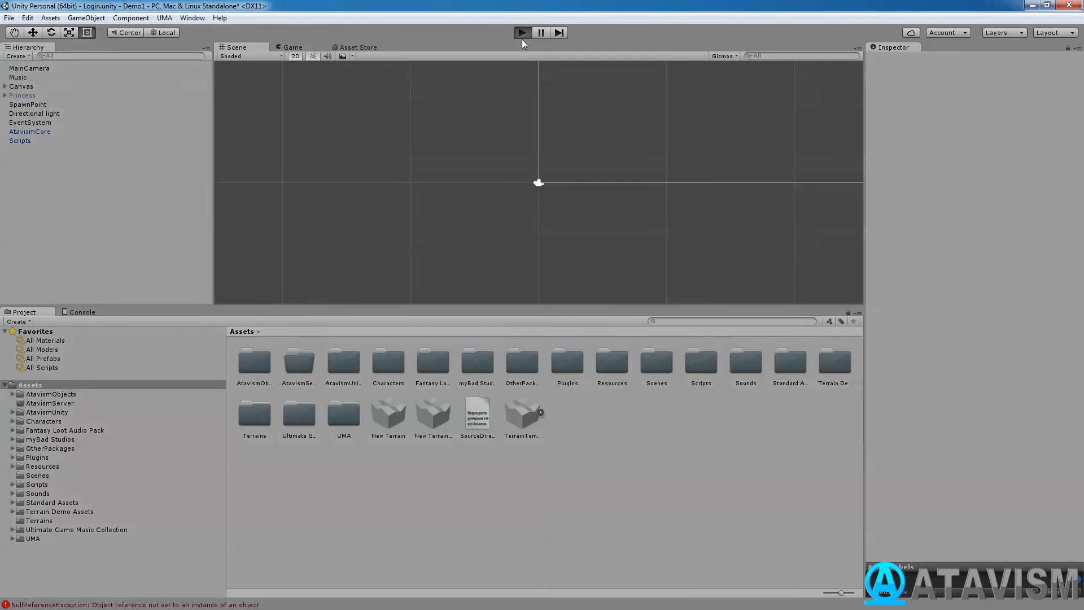
Start Play mode and enter username New1 with its password on the login form
left_click(522, 32)
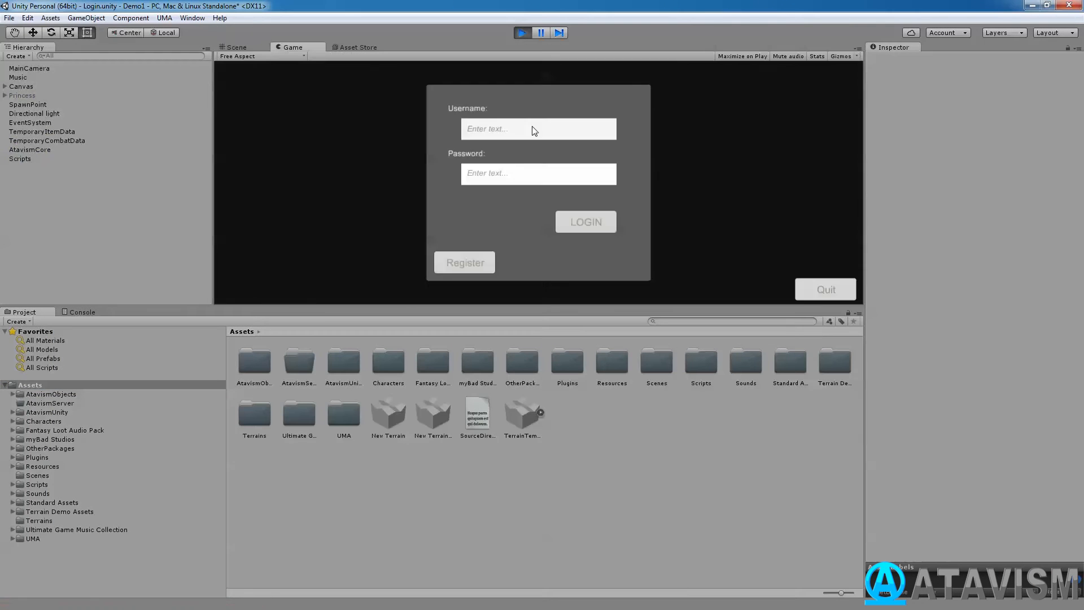
mouse_move(303, 181)
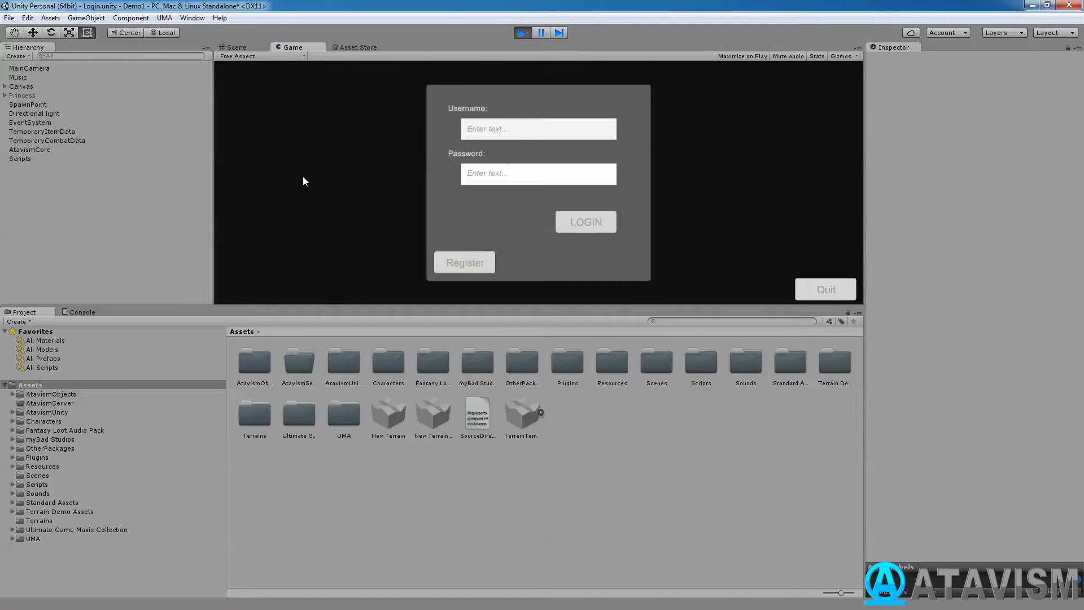
left_click(537, 128)
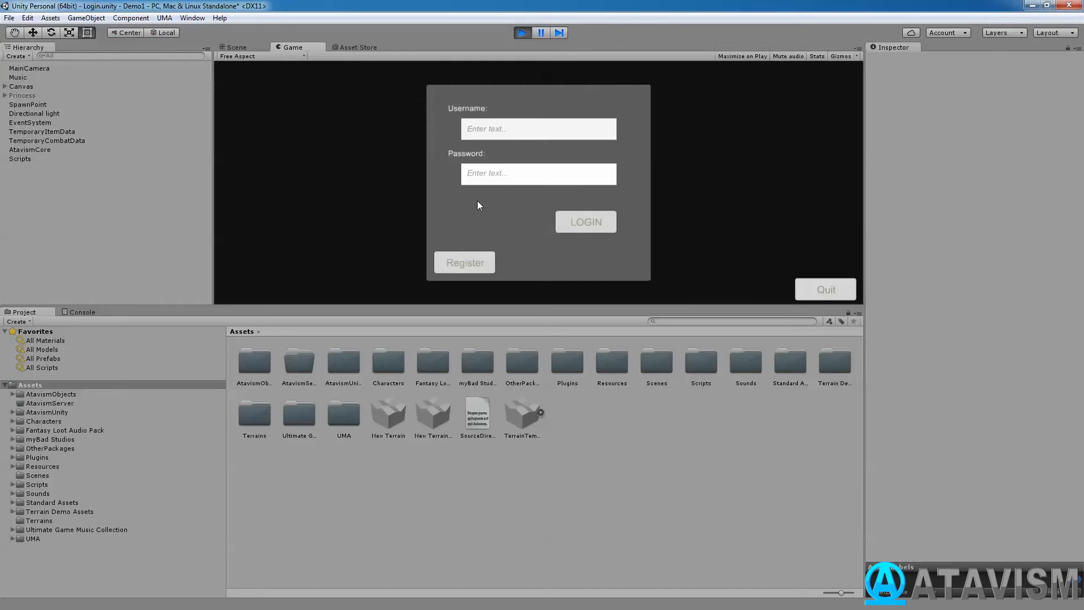
mouse_move(464, 262)
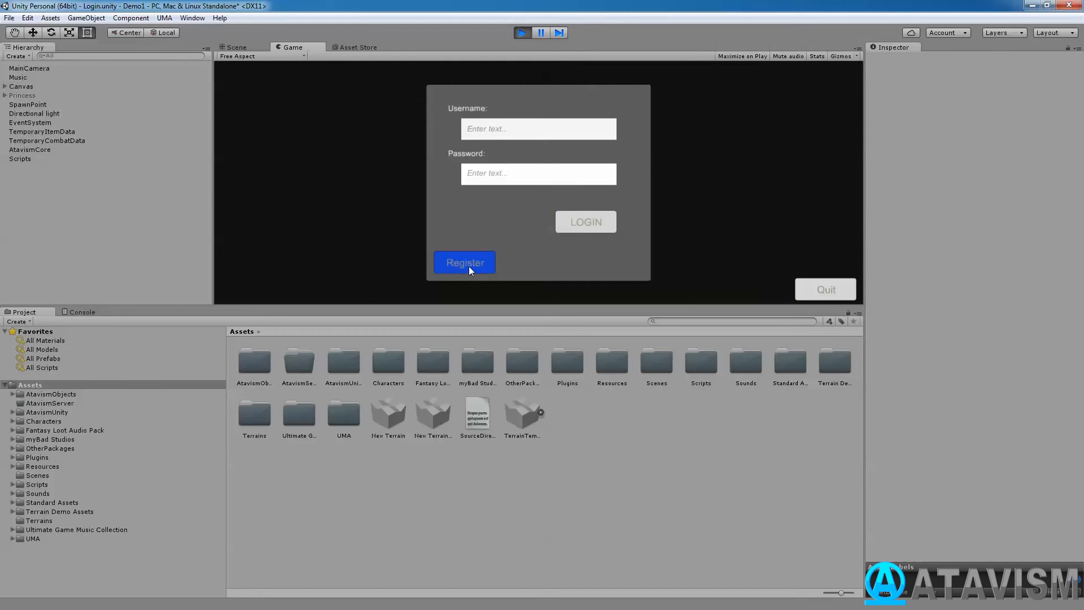
left_click(537, 128)
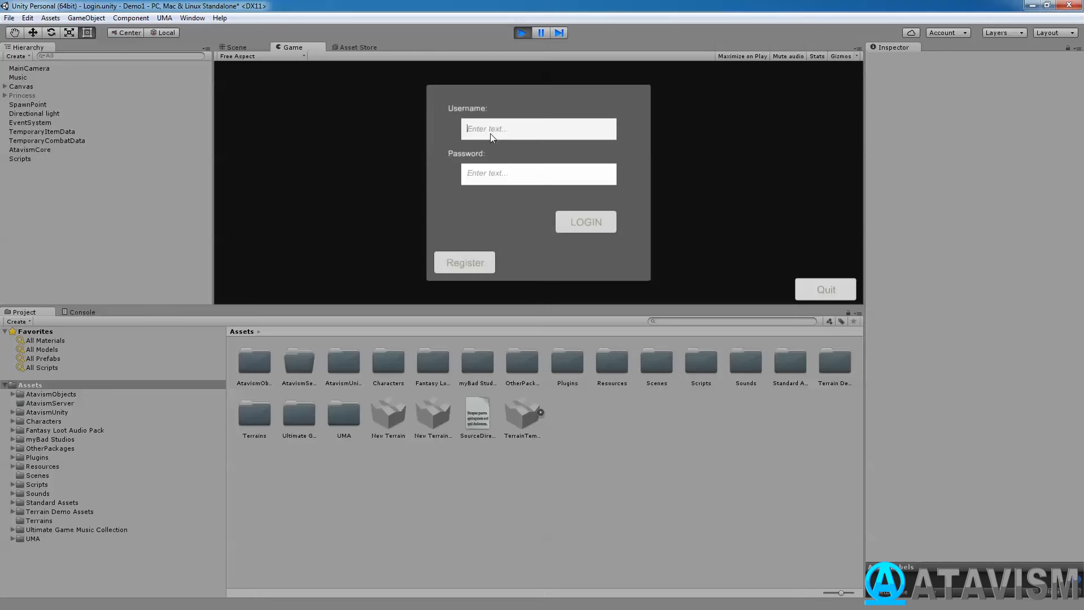
type("New1")
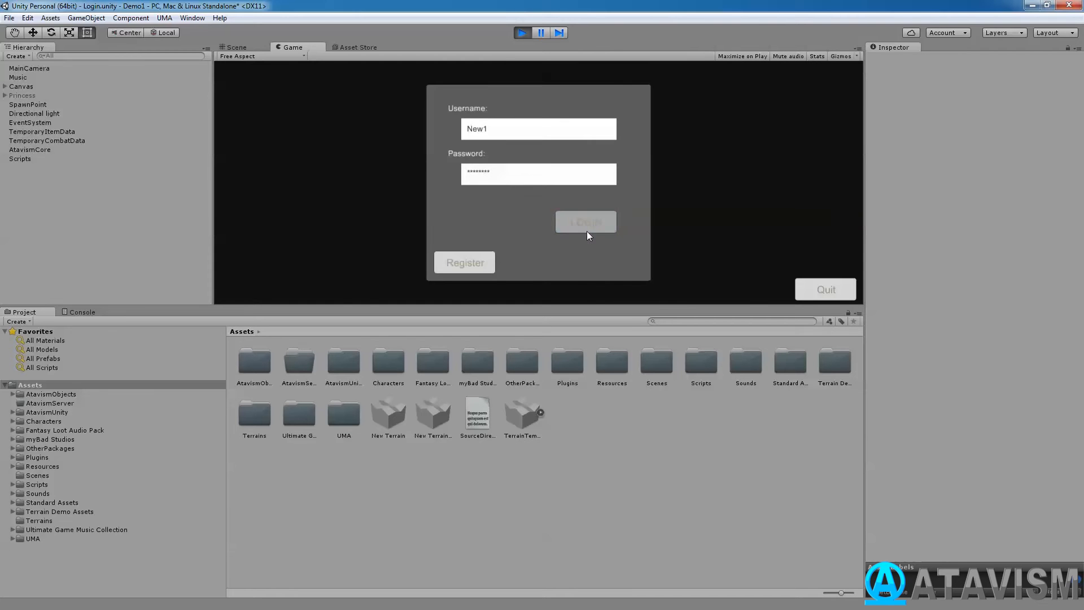
Log in, preview another class and the male model, then leave Play mode
left_click(585, 222)
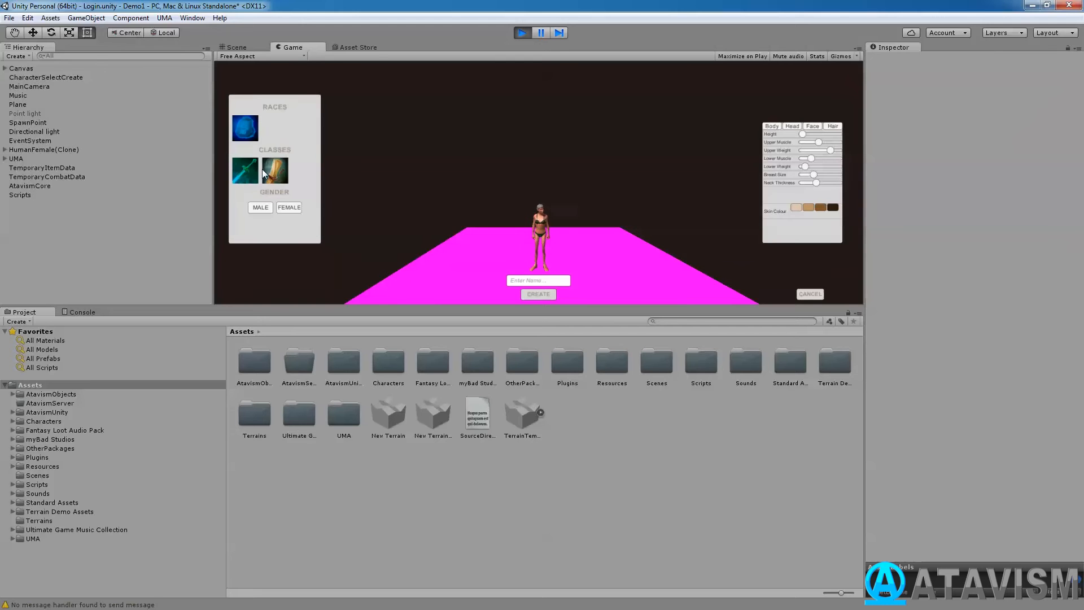
left_click(259, 207)
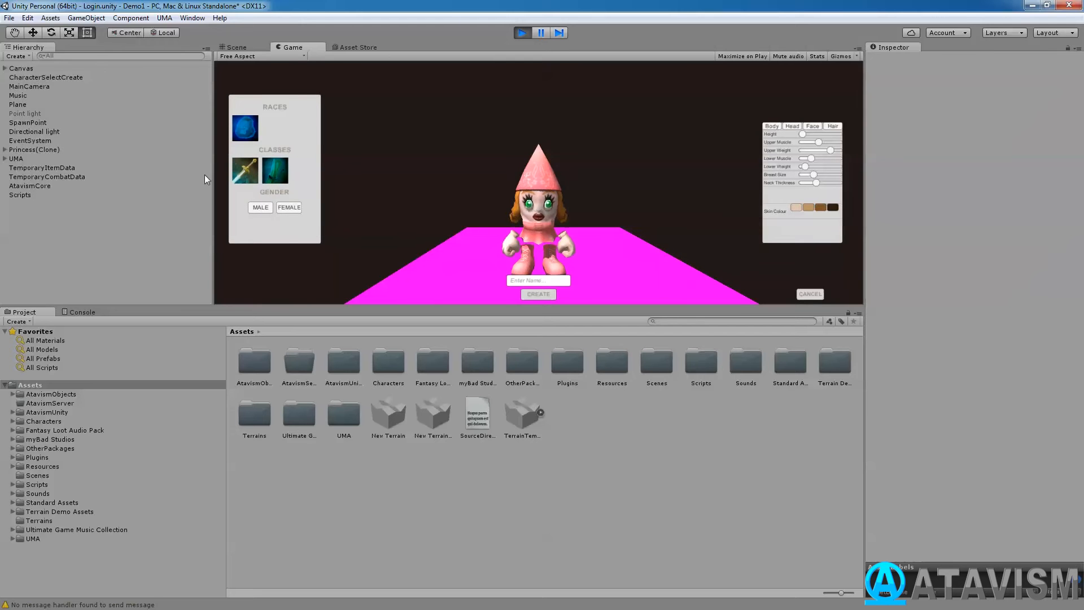
left_click(244, 127)
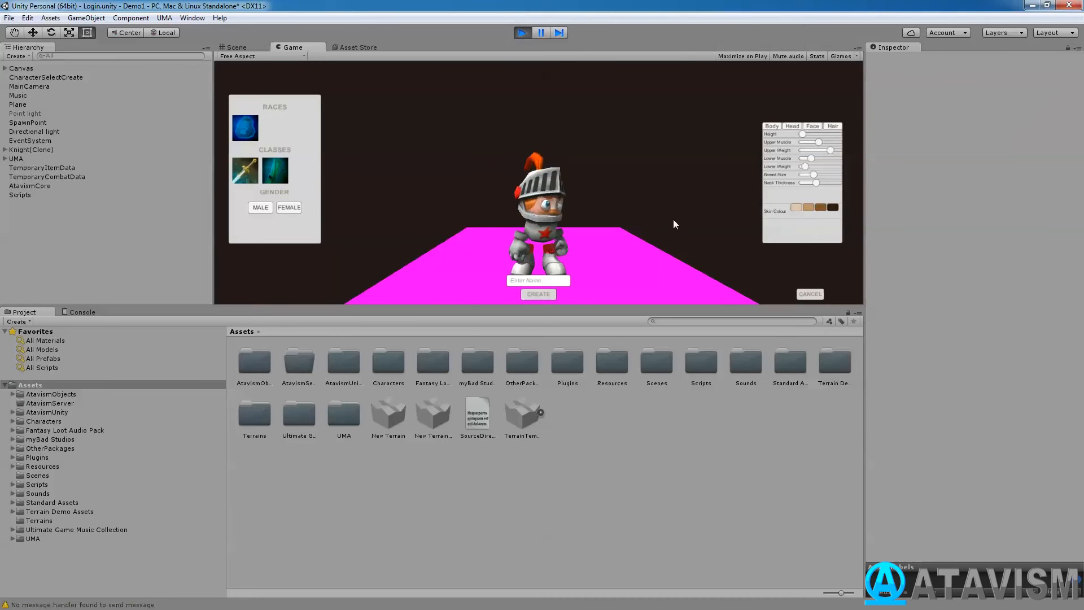
left_click(522, 33)
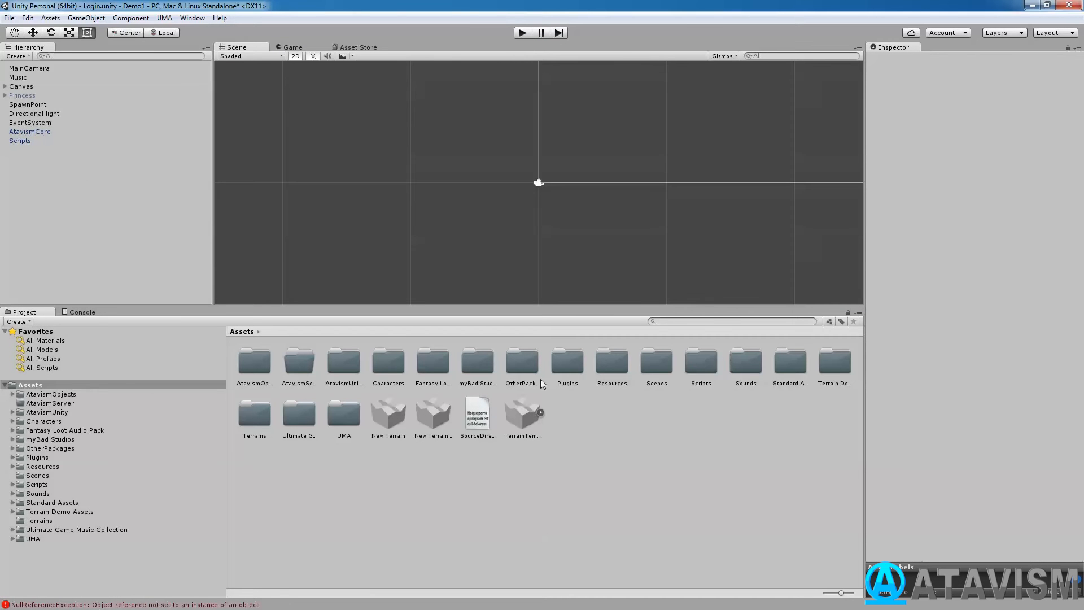
Find HumanRace via a 'race' asset search and assign HumanFemale and HumanMale prefabs from Resources
left_click(733, 320)
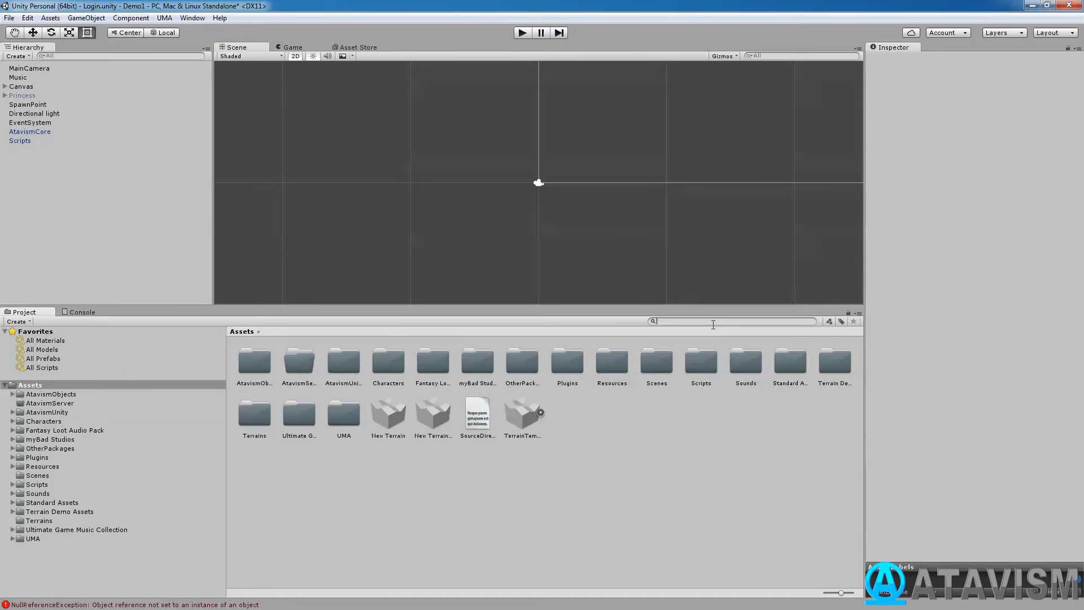
type("race")
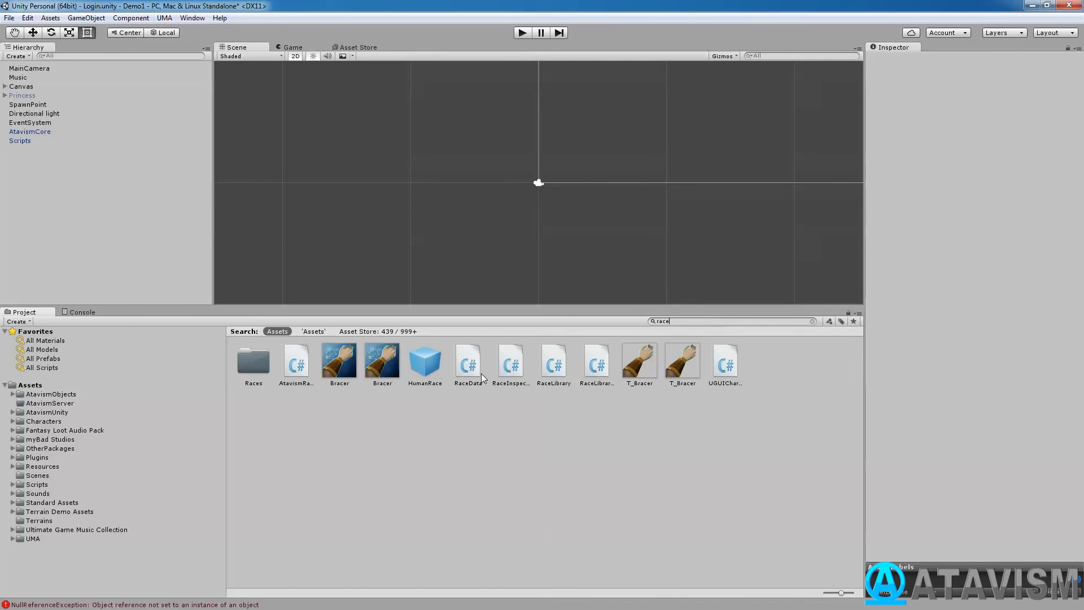
left_click(425, 363)
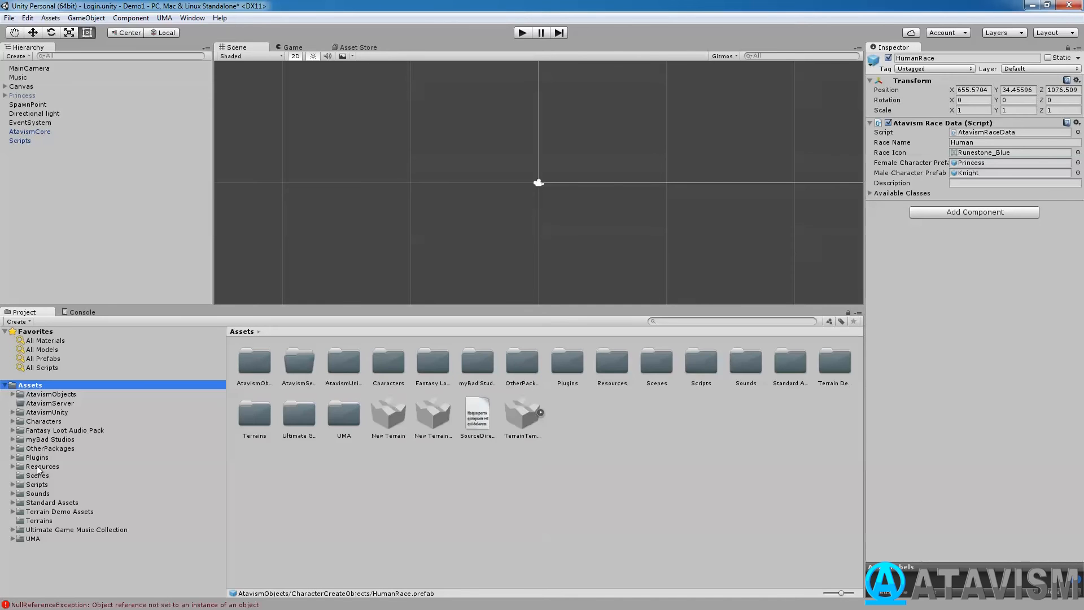
left_click(41, 466)
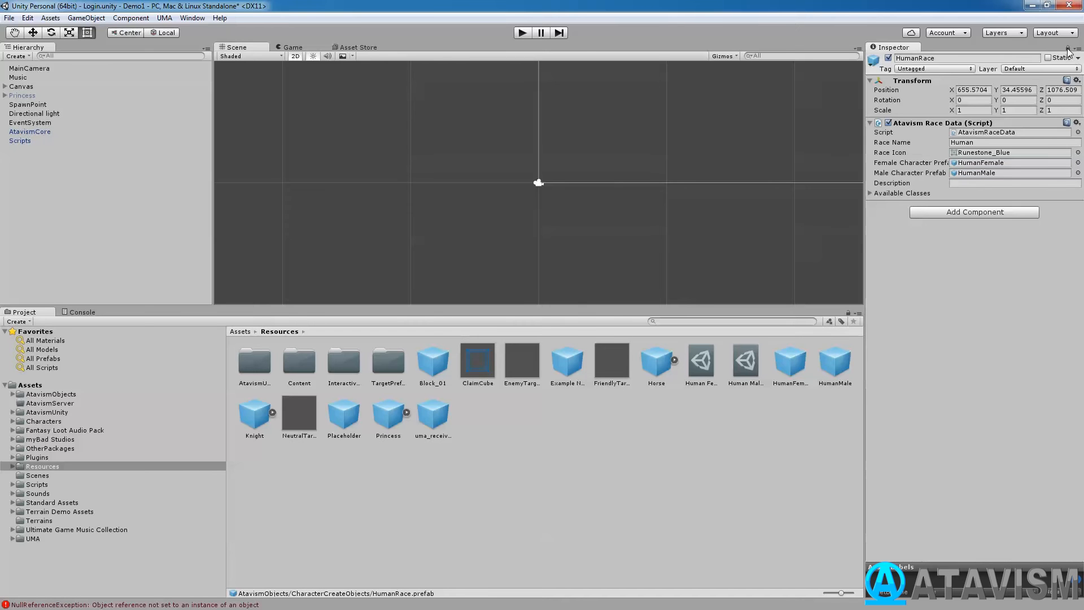
mouse_move(1030, 46)
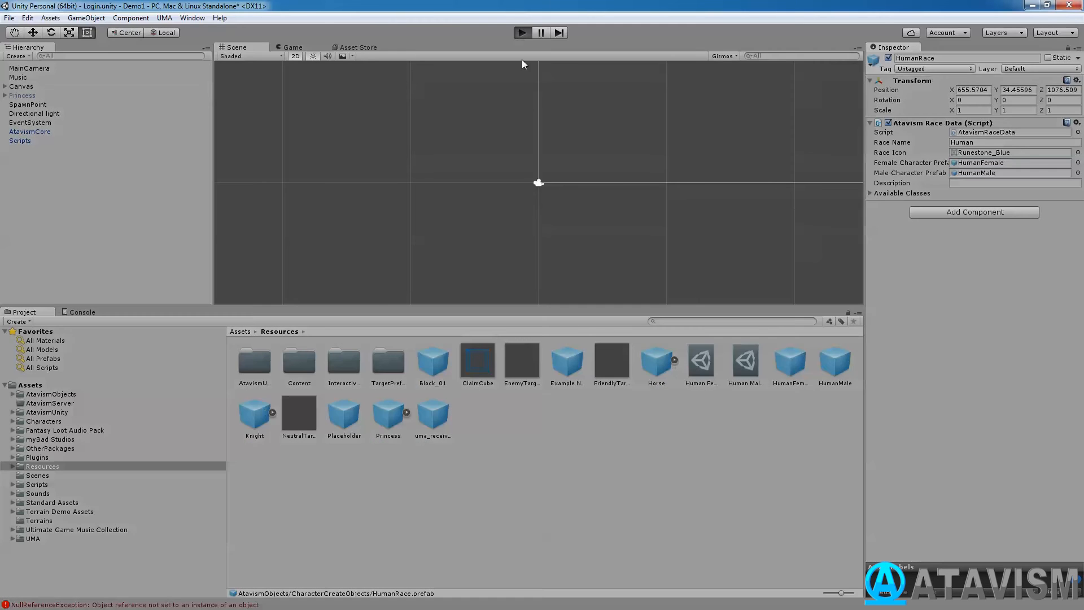
Rerun the game, log in as New1 and start creating a new character
left_click(522, 33)
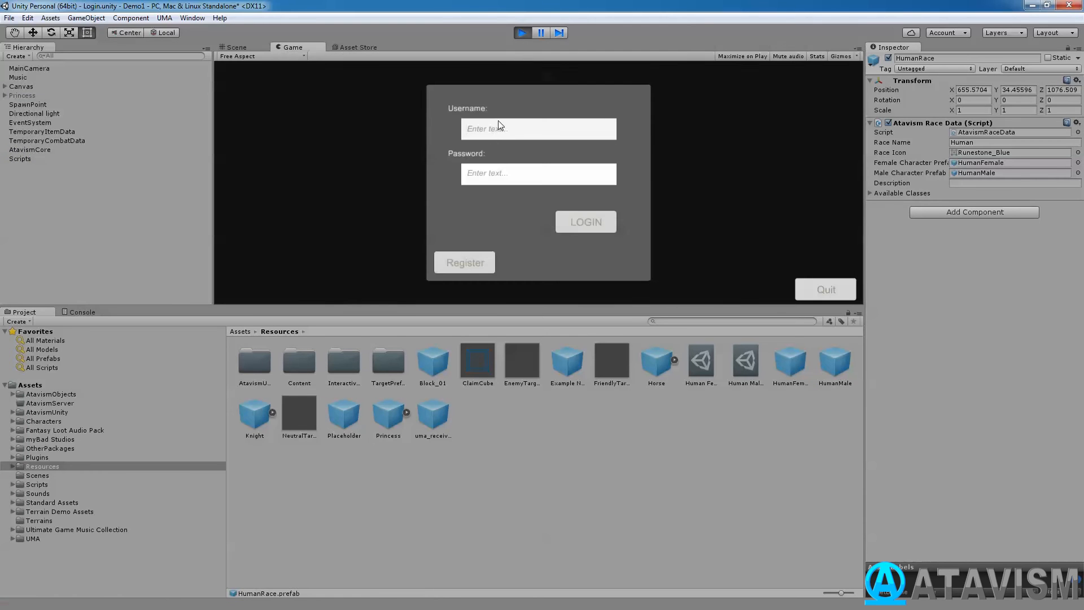
type("New1")
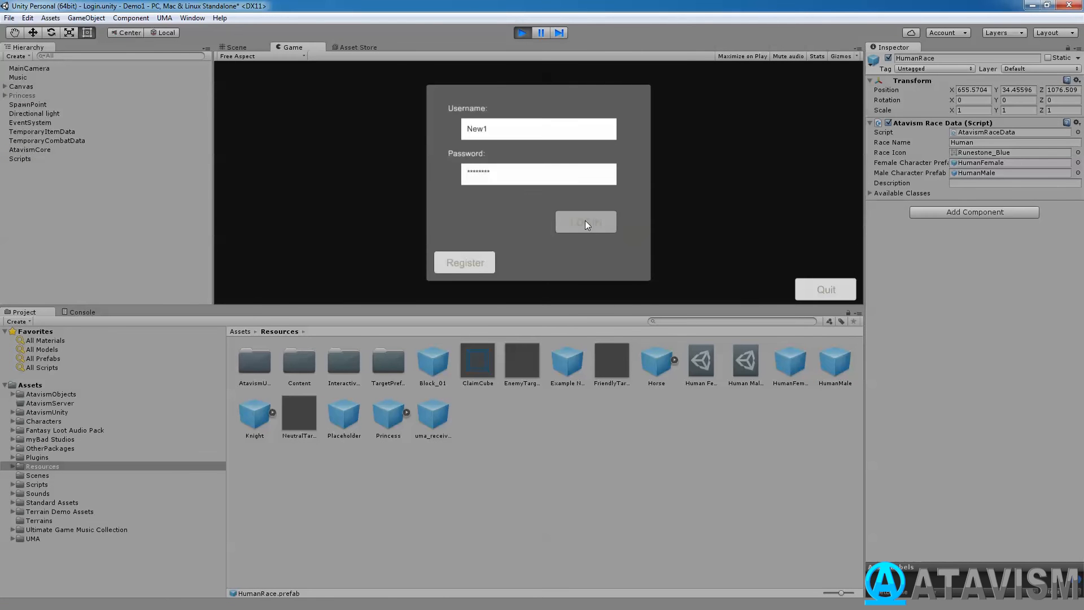
left_click(585, 222)
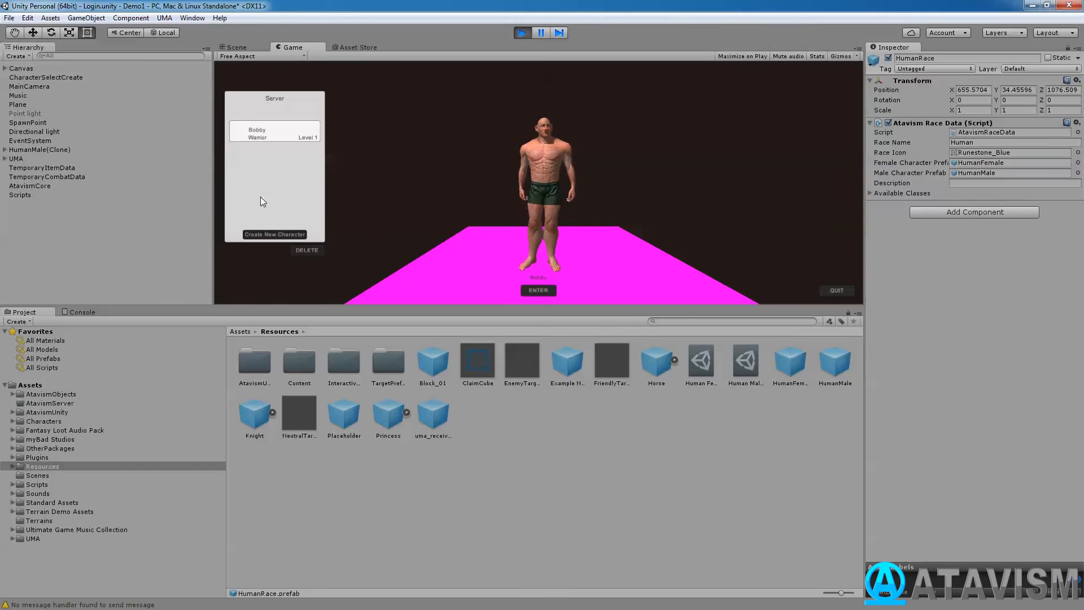
left_click(274, 235)
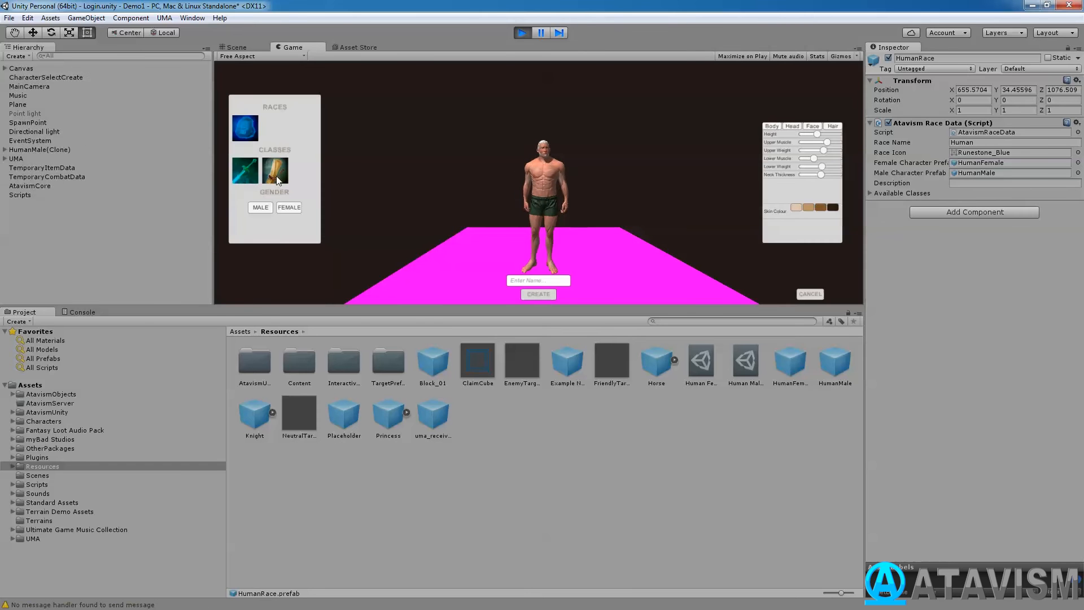
Choose the second class and toggle gender between male and female, ending on female
left_click(245, 127)
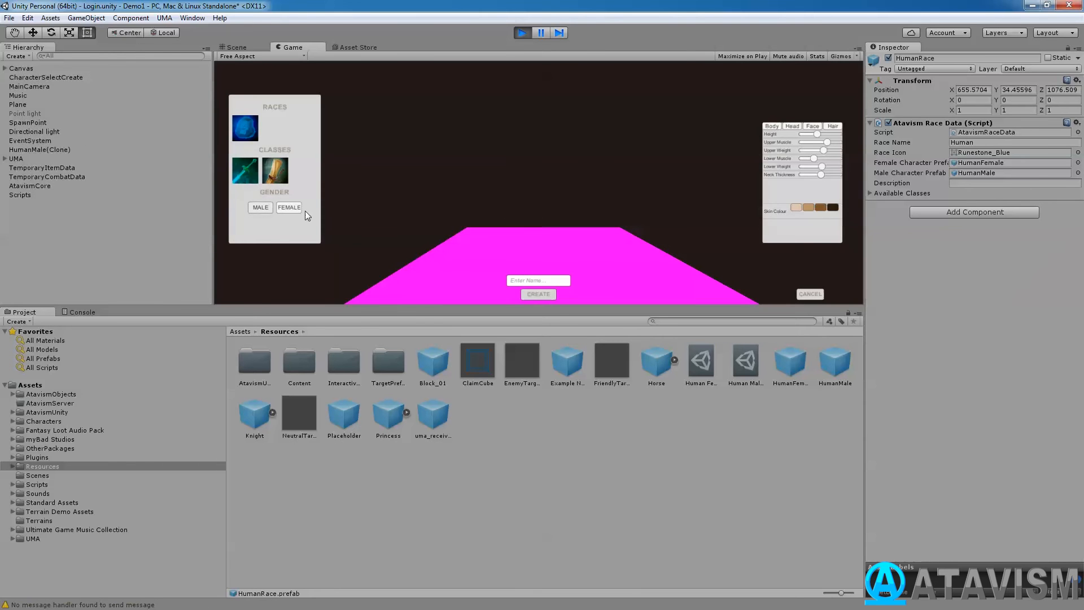
left_click(288, 206)
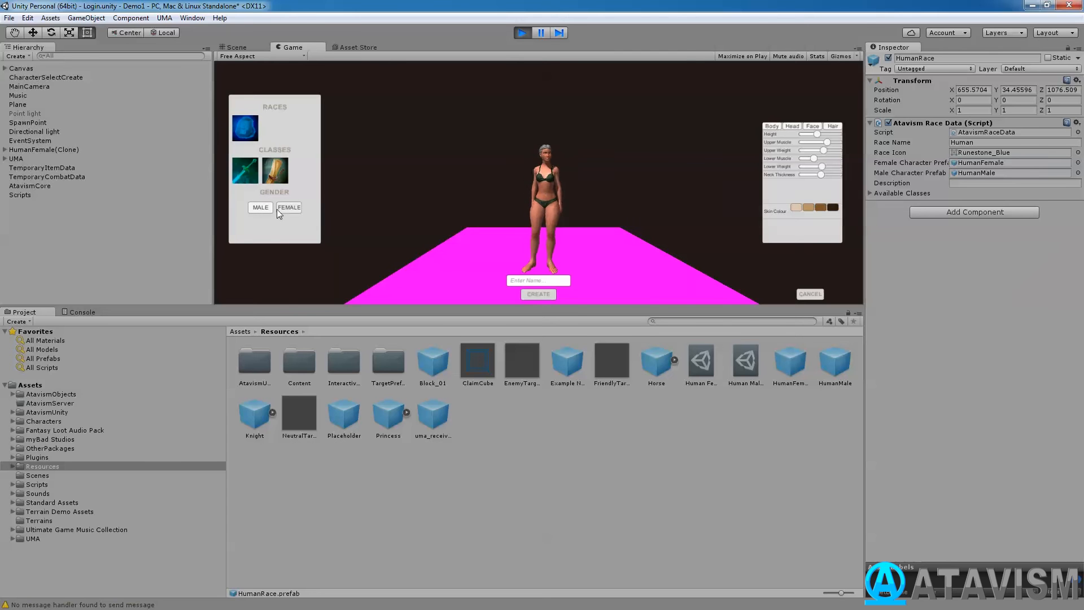
left_click(244, 171)
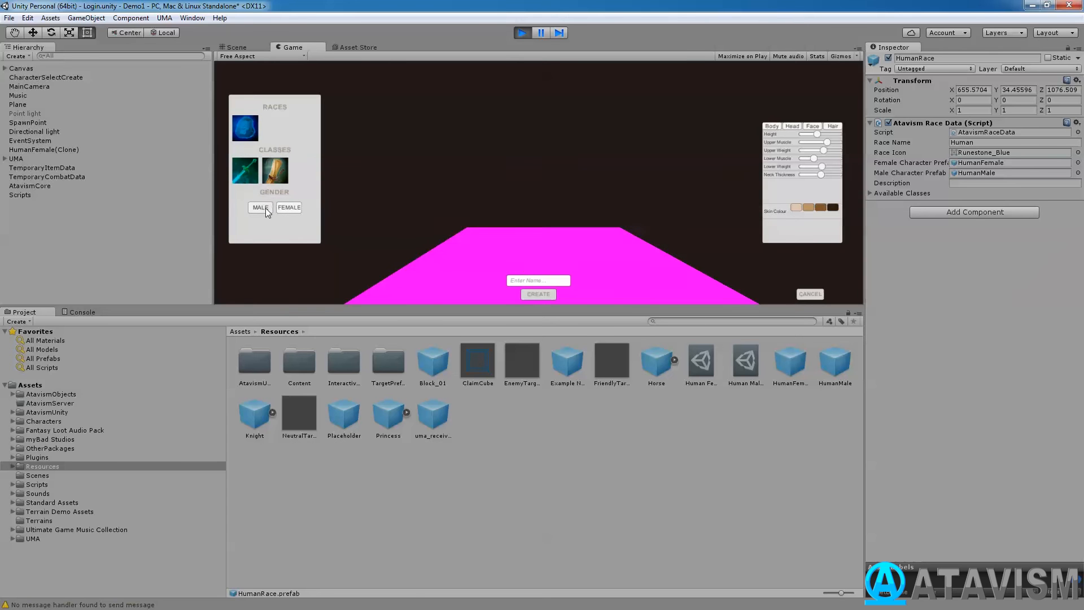
left_click(260, 208)
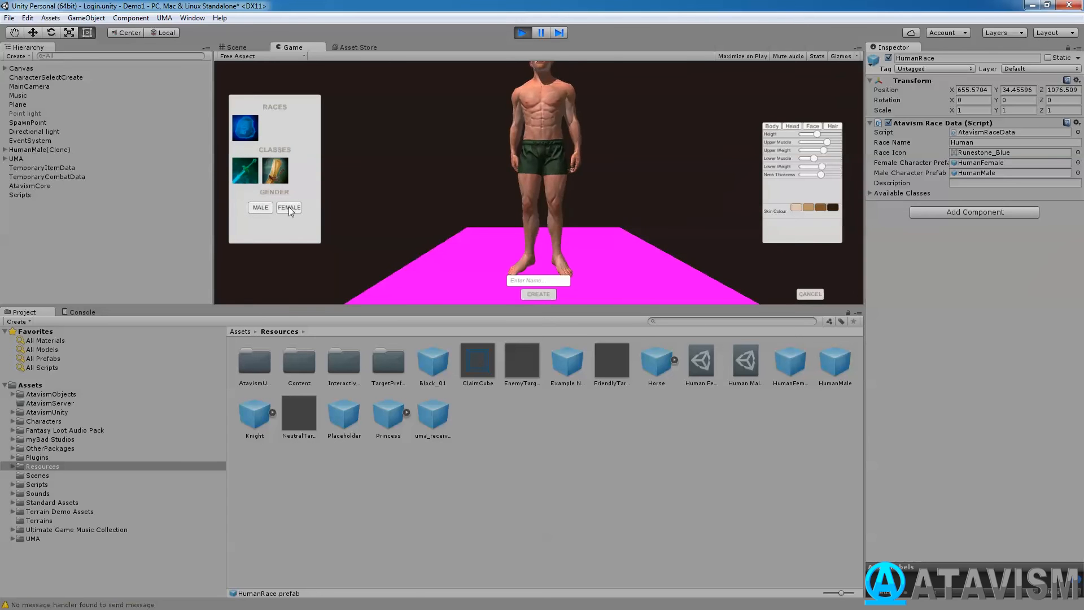
left_click(288, 208)
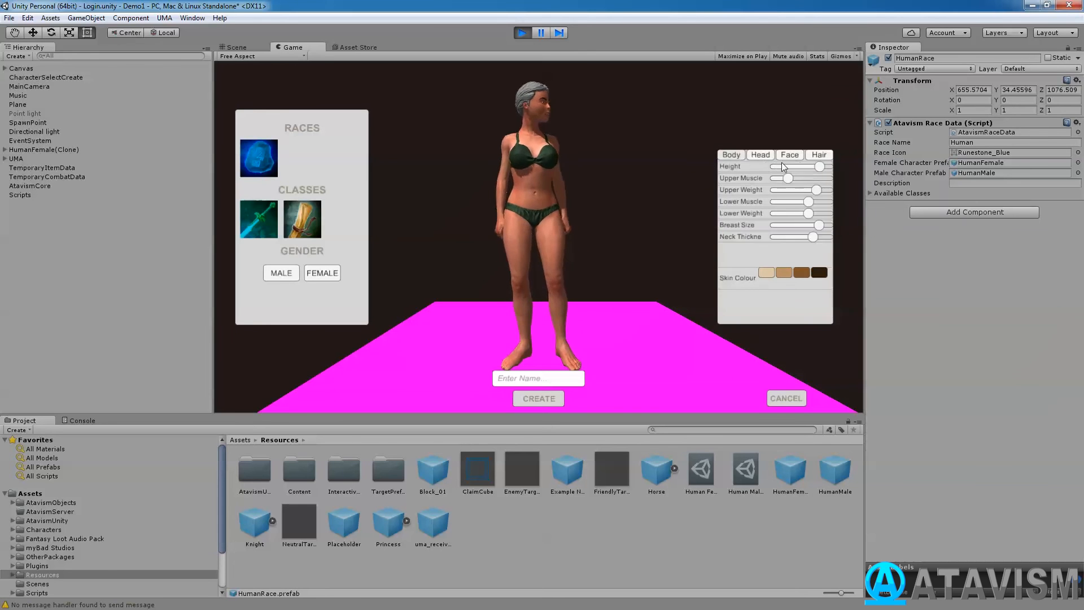
Set body height to maximum, enlarge the forehead and review the face feature sliders
left_click_drag(821, 166, 775, 166)
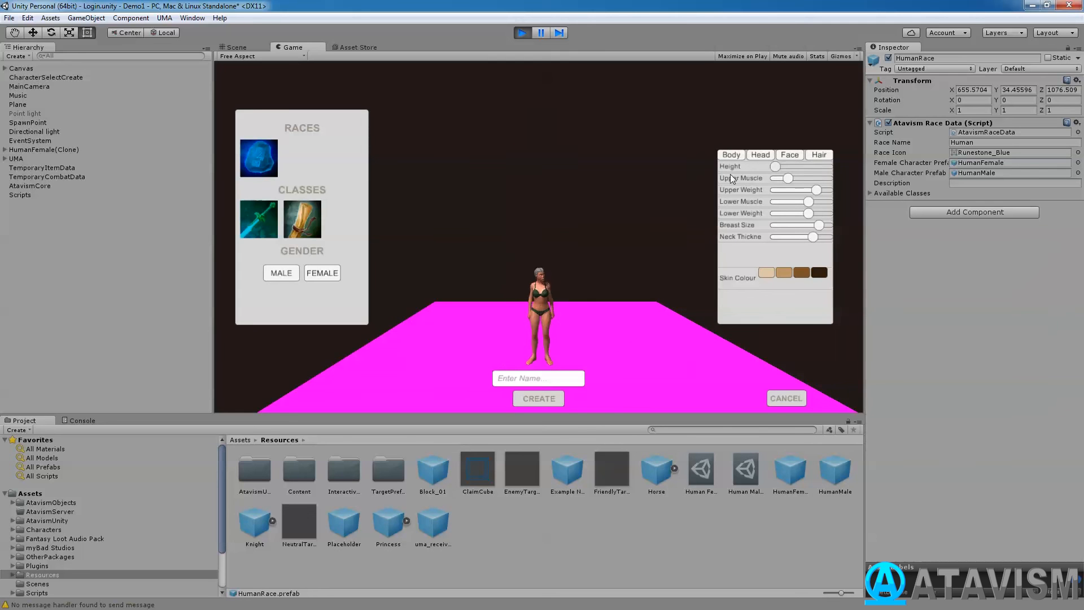
left_click_drag(775, 167, 815, 167)
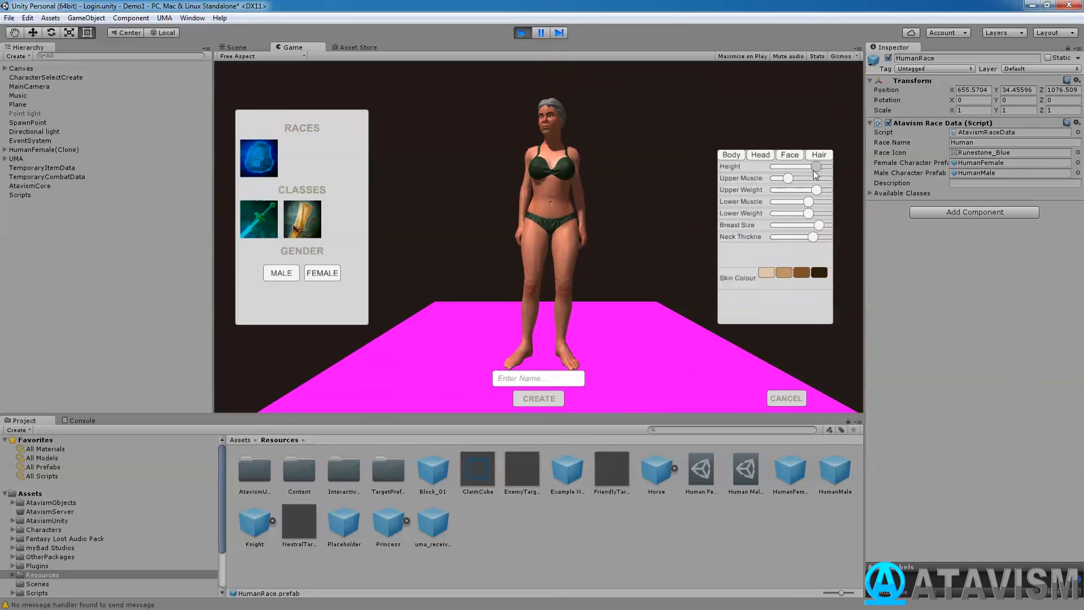
left_click(789, 155)
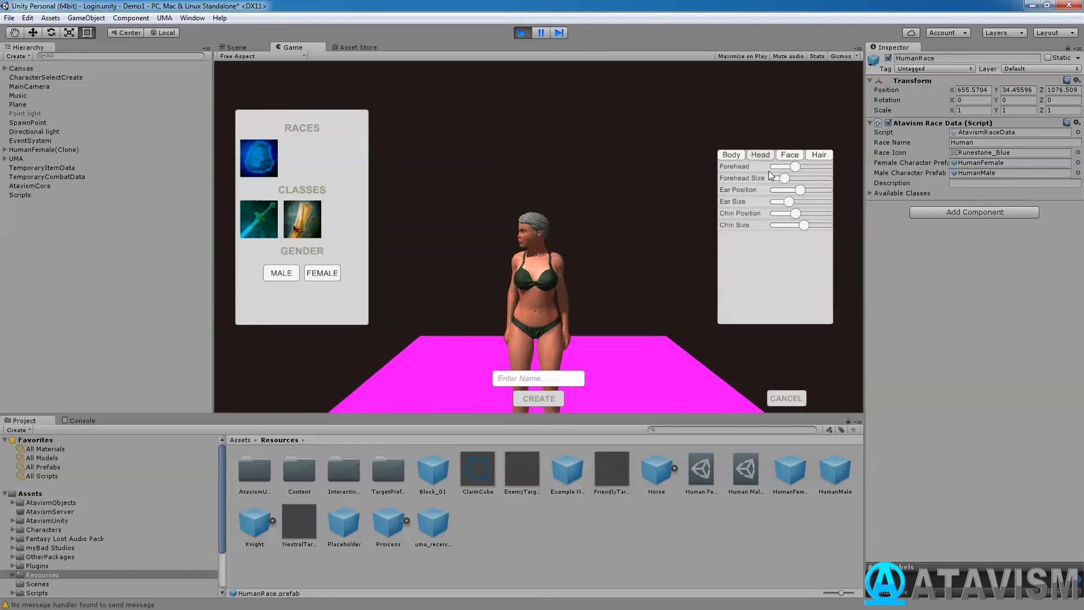
left_click_drag(795, 166, 817, 166)
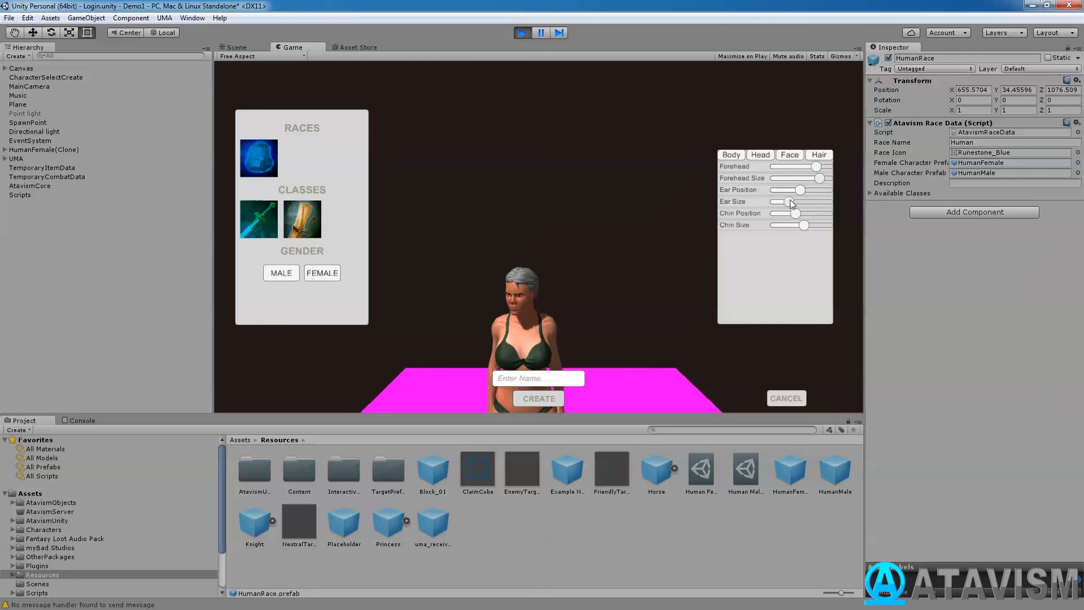
left_click(789, 155)
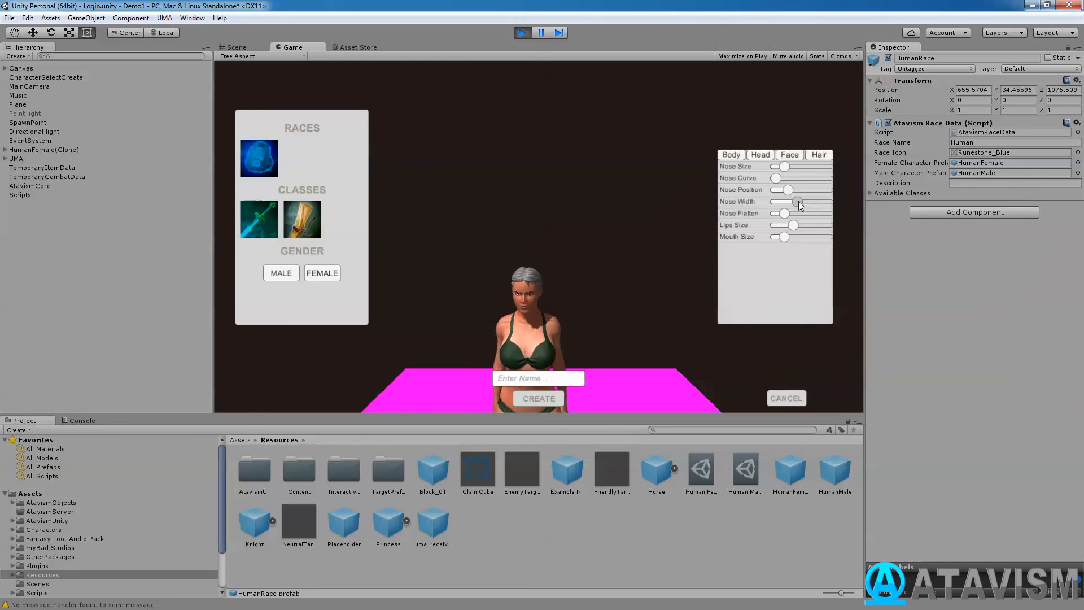
Change the hair colour and cycle through two hairstyles, returning to body adjustments
left_click(818, 155)
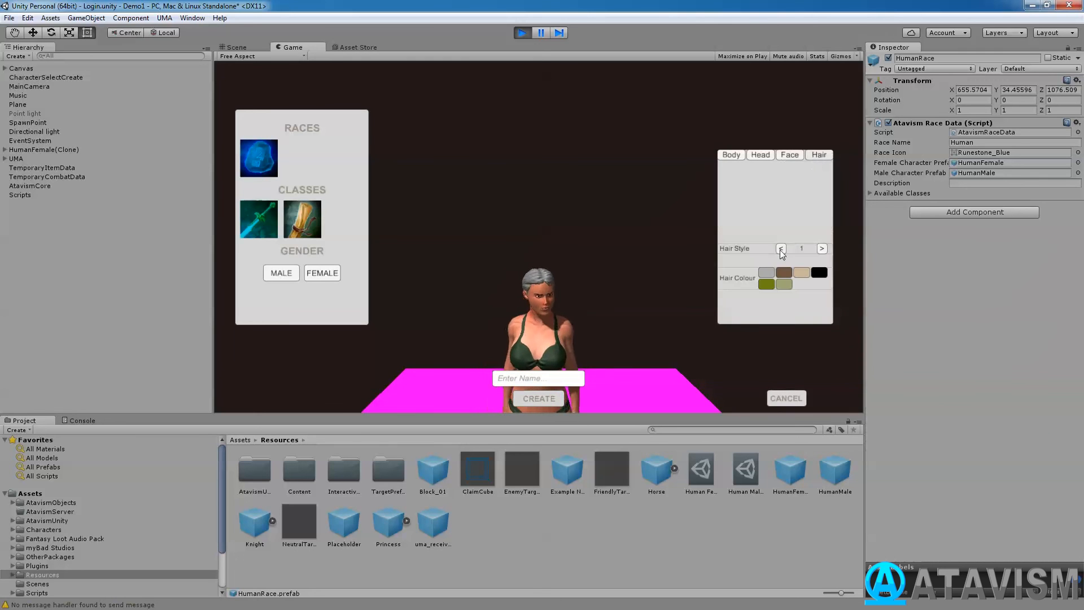
left_click(780, 248)
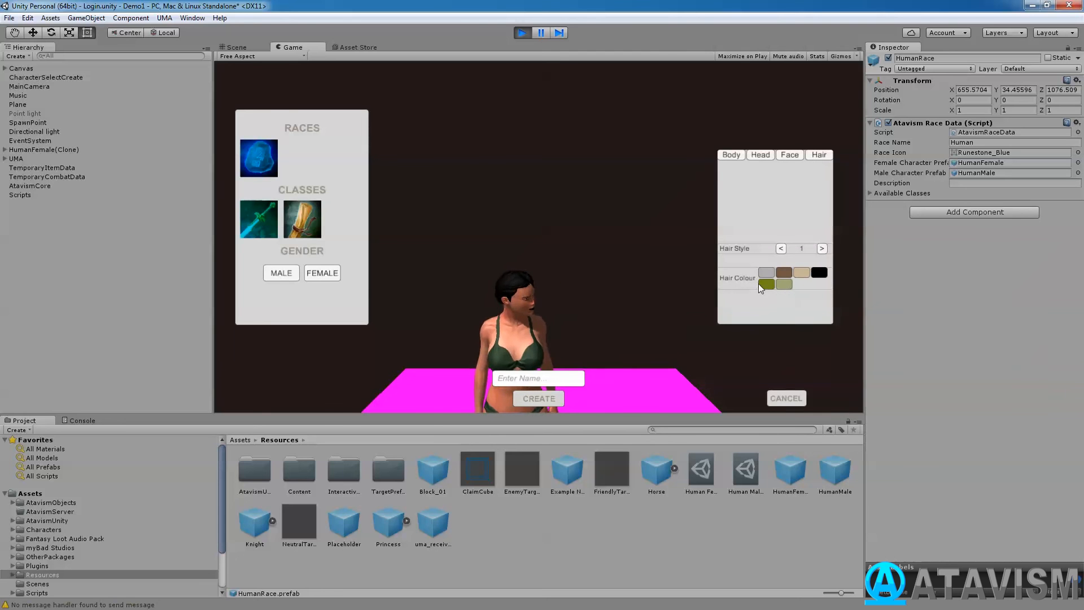
left_click(820, 248)
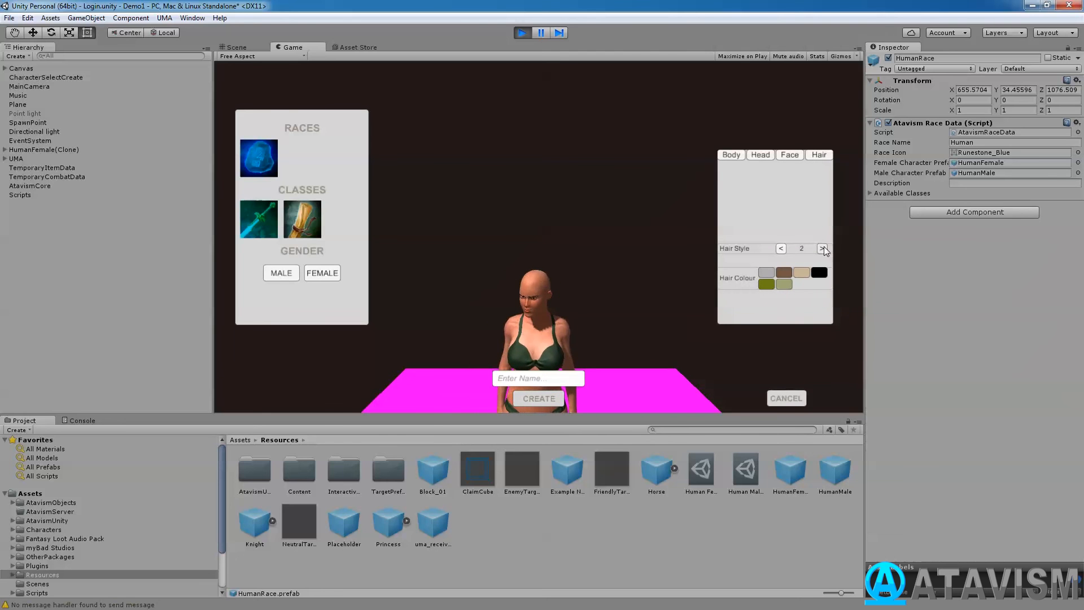
left_click(822, 248)
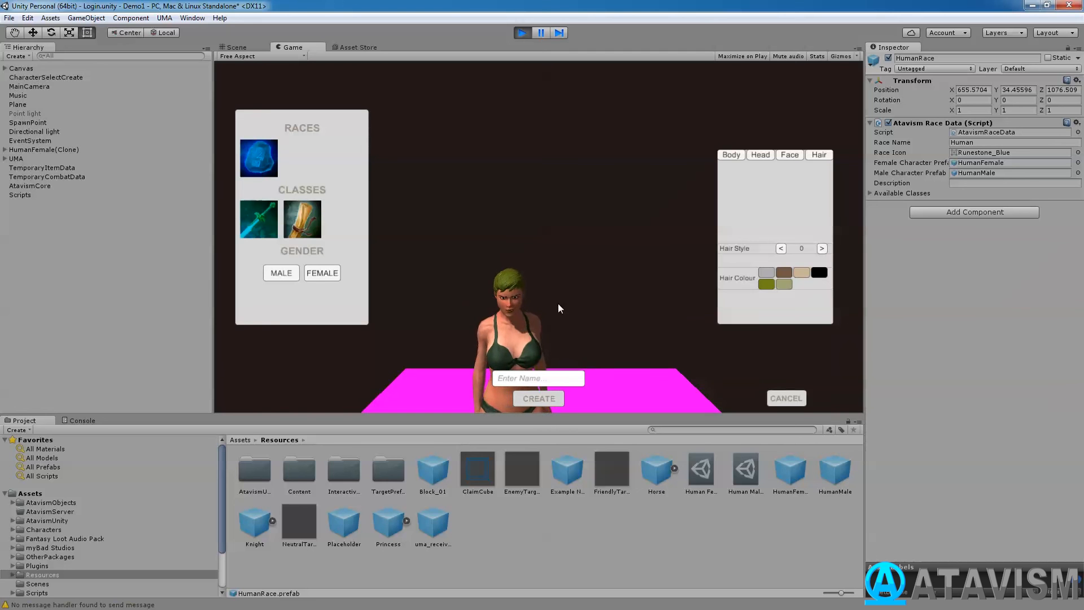
left_click(731, 155)
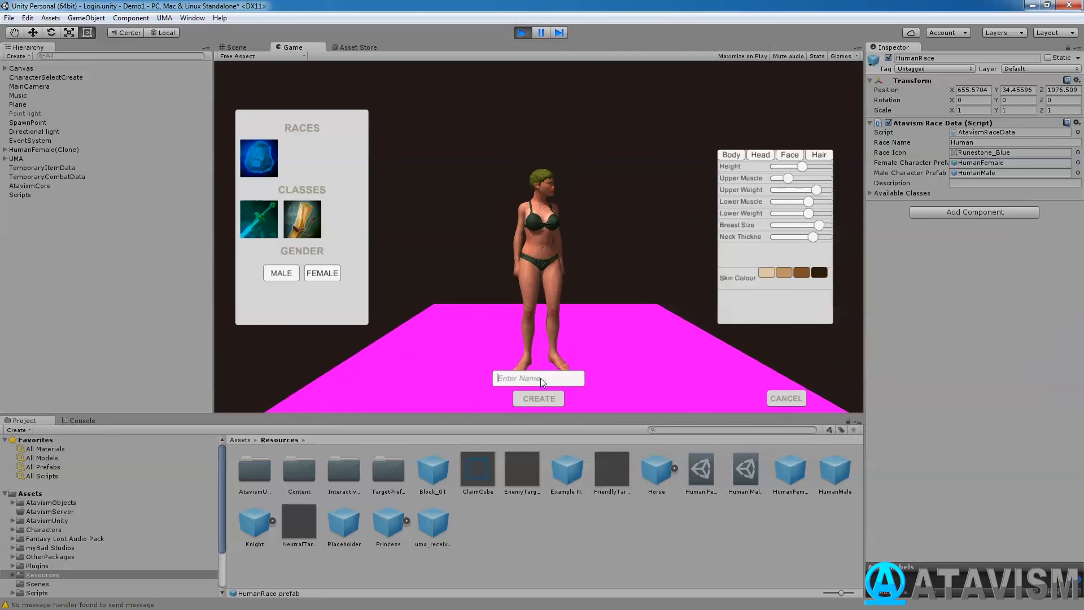
Name the character Testing, create her and enter the island world
type("Testing")
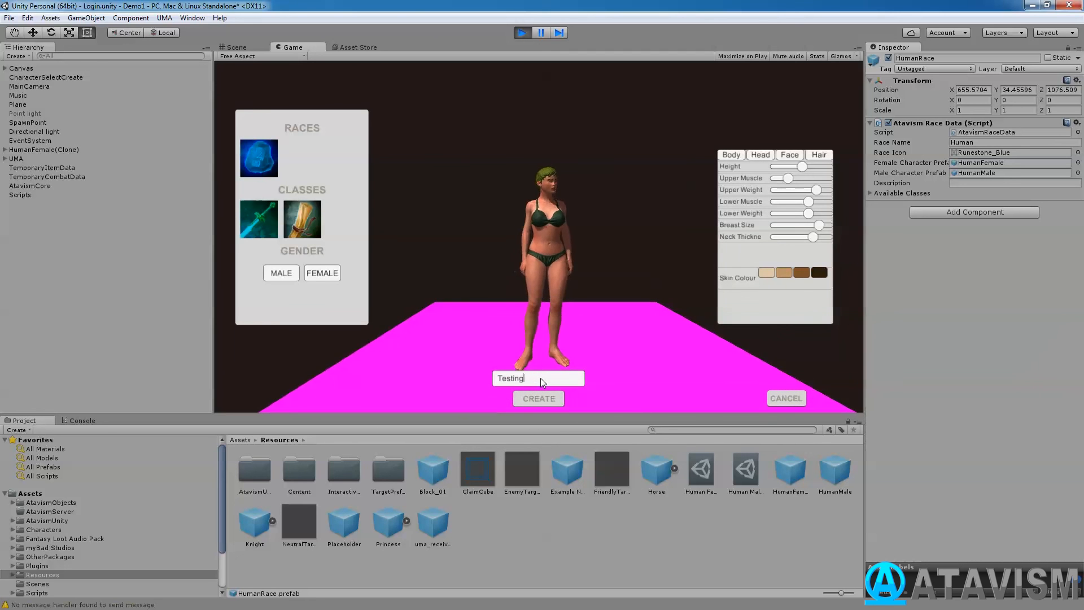
left_click(538, 398)
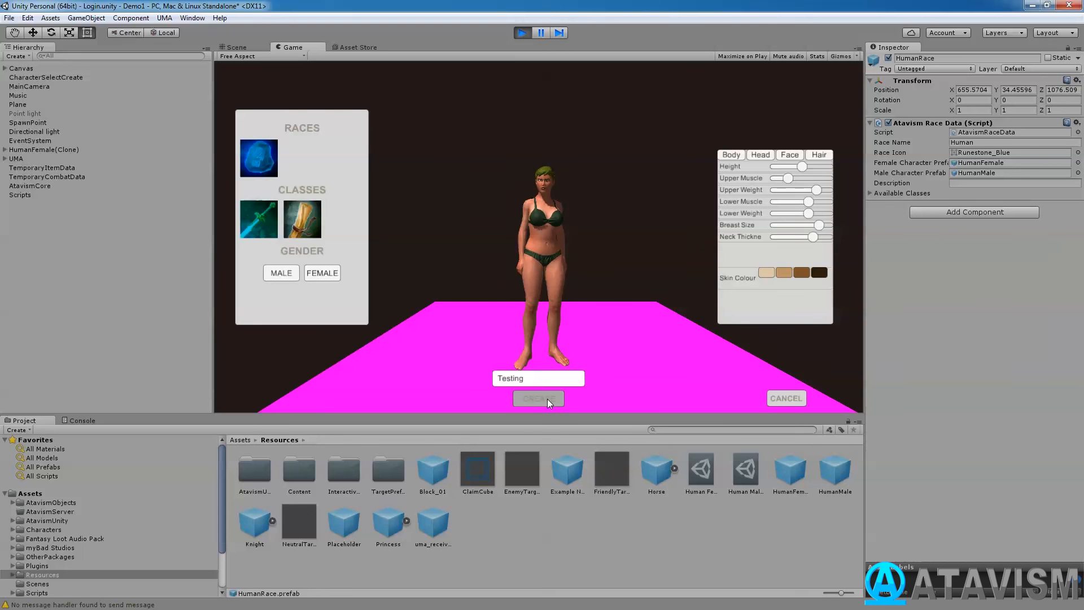
left_click(538, 398)
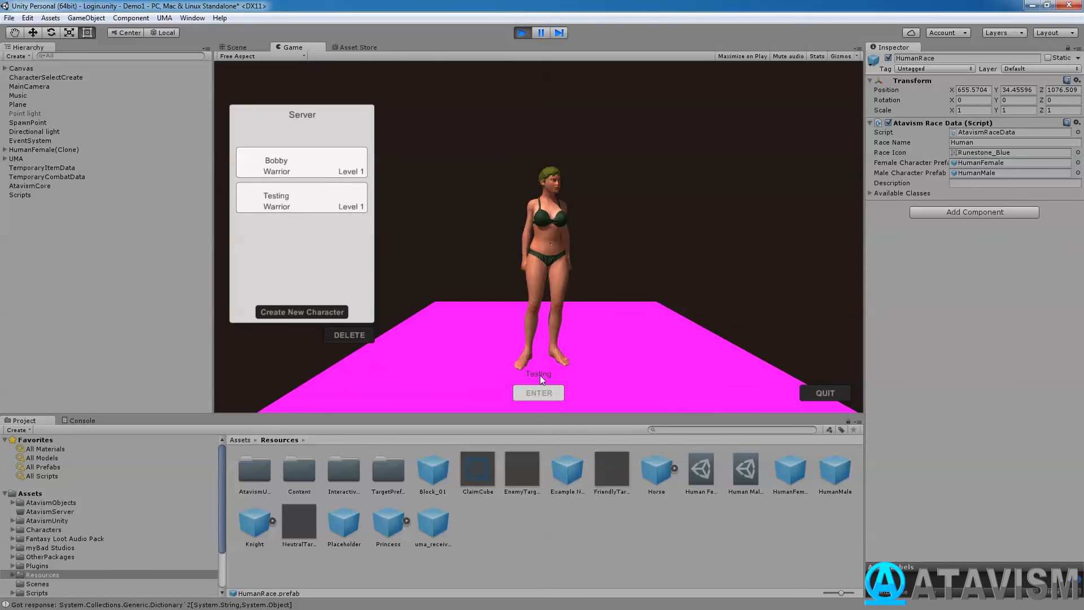
left_click(537, 392)
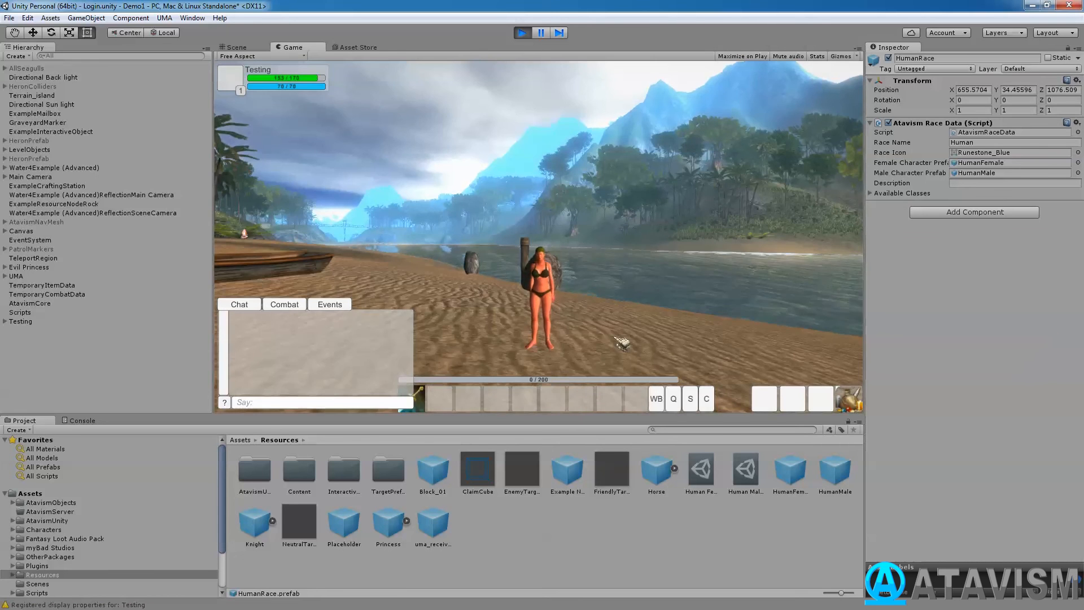